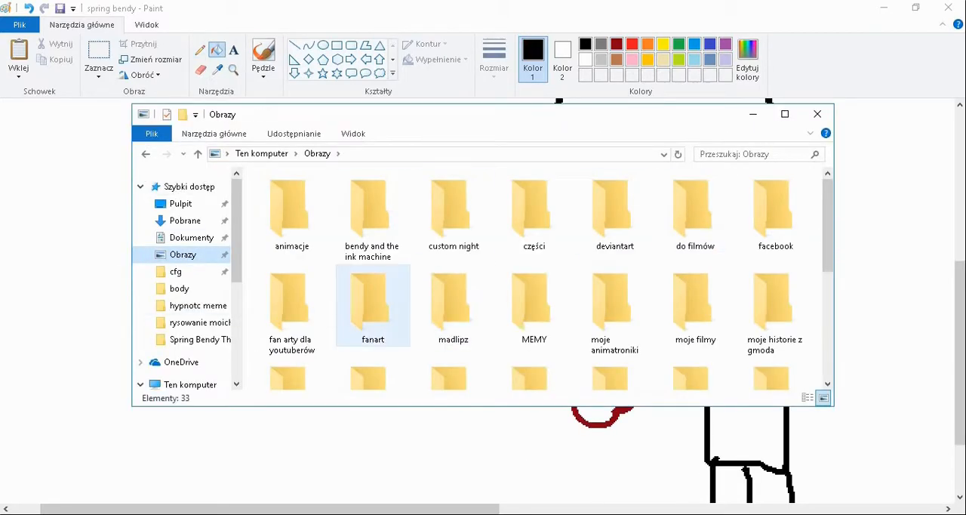
Step: Close the Obrazy folder window to return to the Paint drawing
{"action": "left_click", "coordinate": [817, 114]}
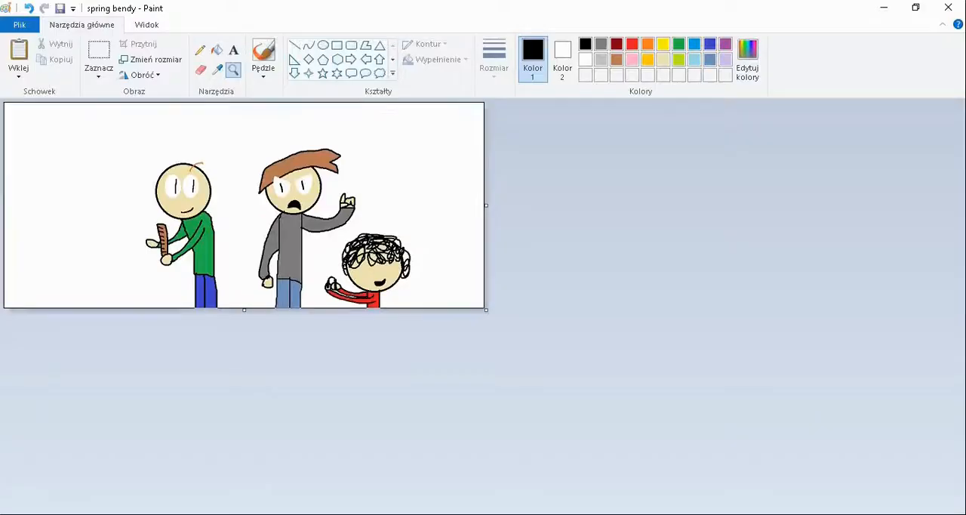
Step: Sketch a fourth figure on the right with an orange shirt and crossed blue arms
{"action": "left_click_drag", "start_coordinate": [412, 170], "coordinate": [475, 230]}
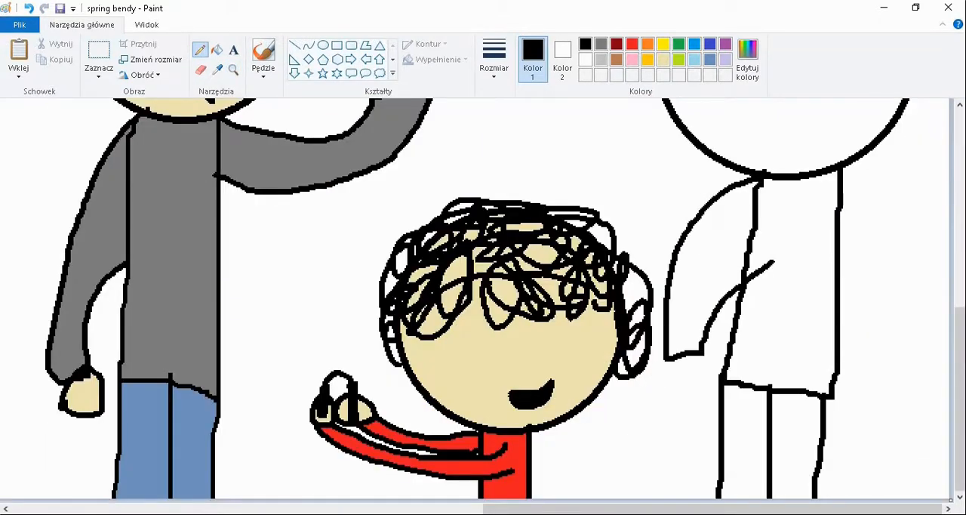
{"action": "left_click_drag", "start_coordinate": [748, 193], "coordinate": [793, 271]}
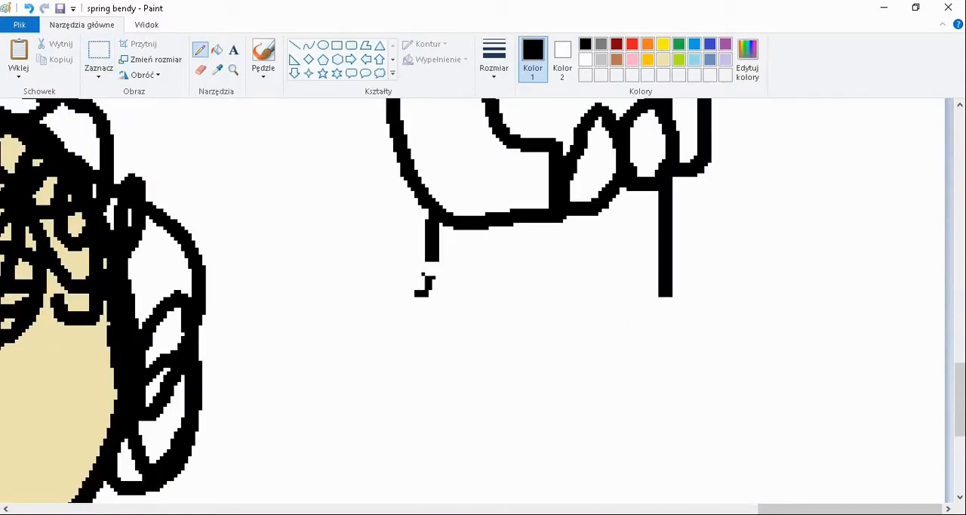
{"action": "scroll", "scroll_direction": "down", "scroll_amount": 3}
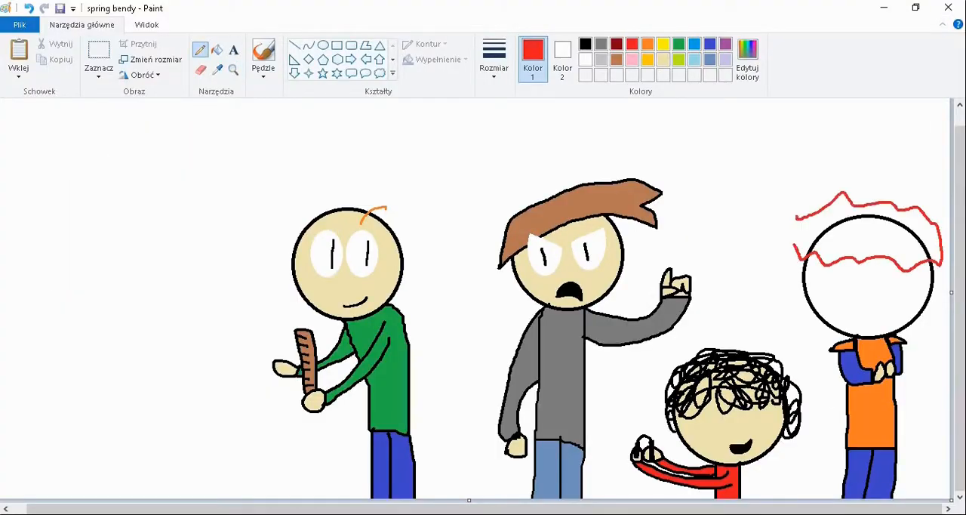
Step: Colour the fourth character's face and brown hair, then save the scene as a PNG in the fanart folder
{"action": "left_click", "coordinate": [868, 238]}
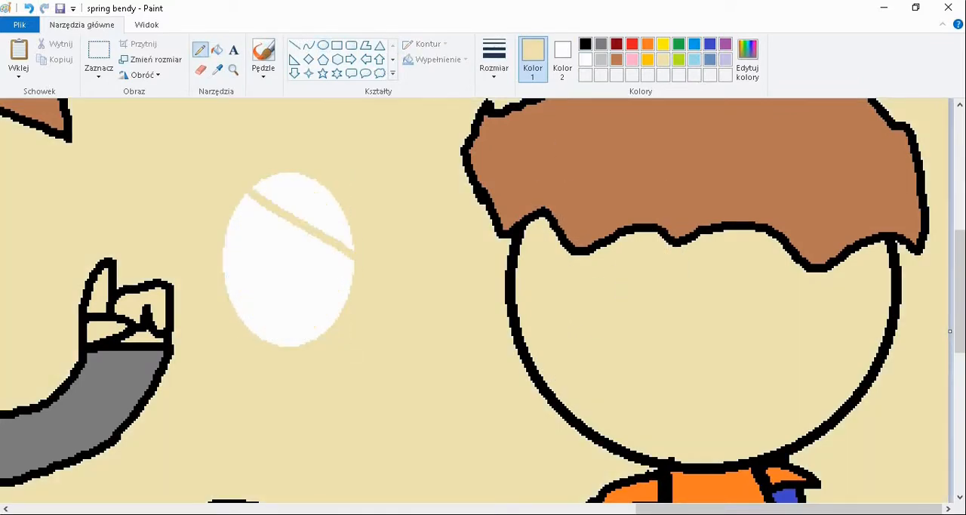
{"action": "right_click", "coordinate": [774, 268]}
{"action": "type", "text": "baldi's basics education and learining"}
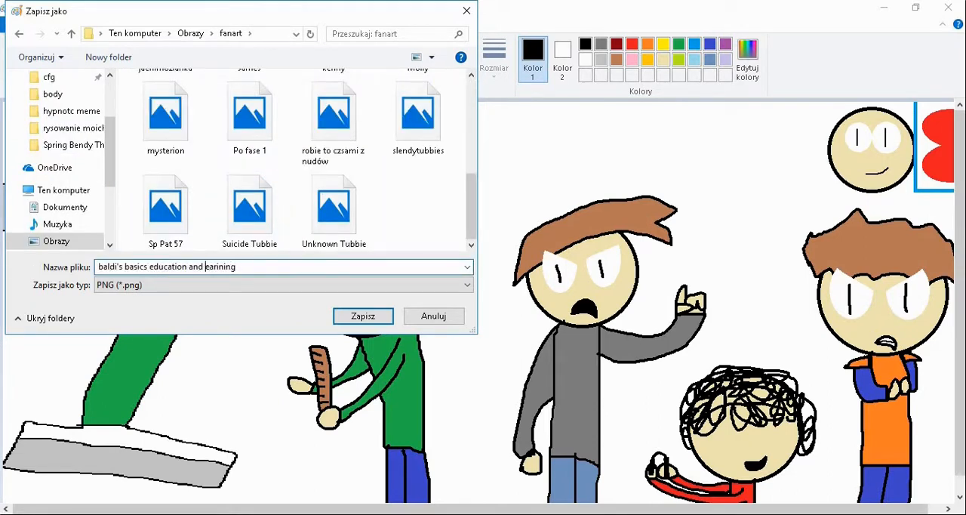
{"action": "left_click", "coordinate": [362, 315]}
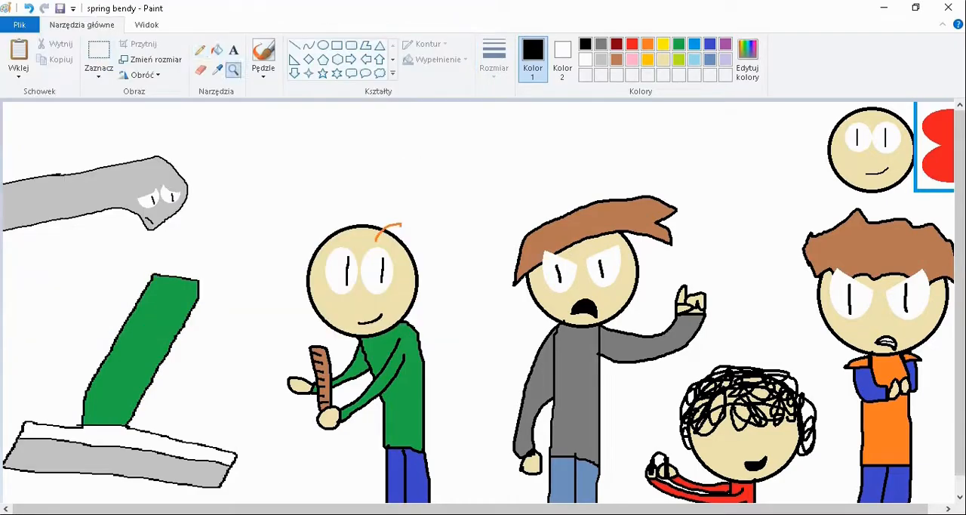